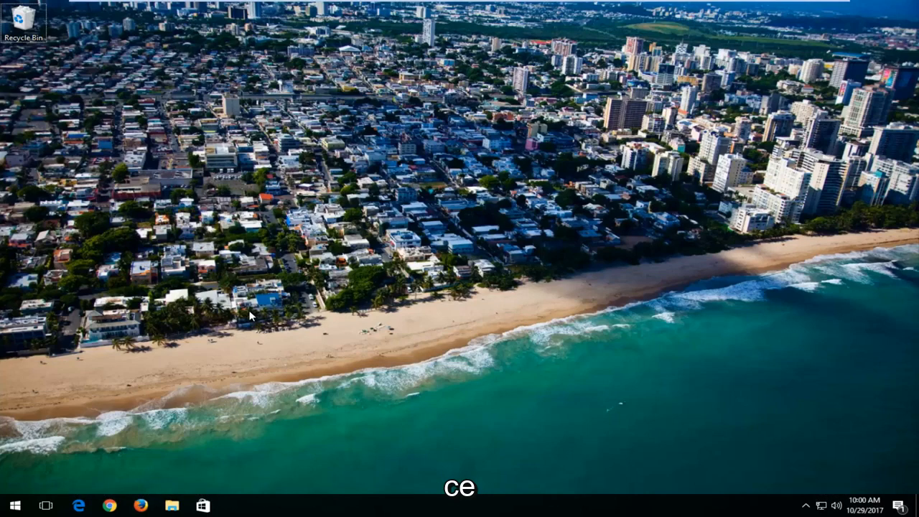
pyautogui.moveTo(443, 257)
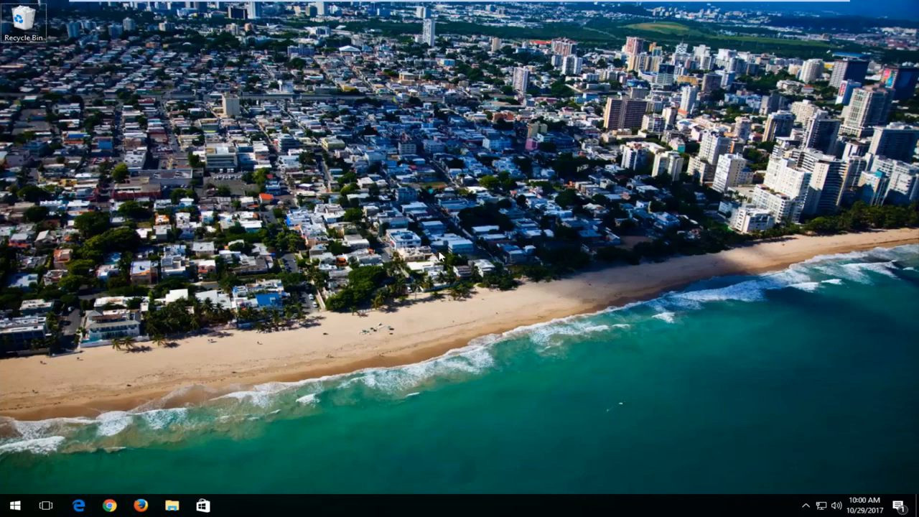
pyautogui.moveTo(439, 253)
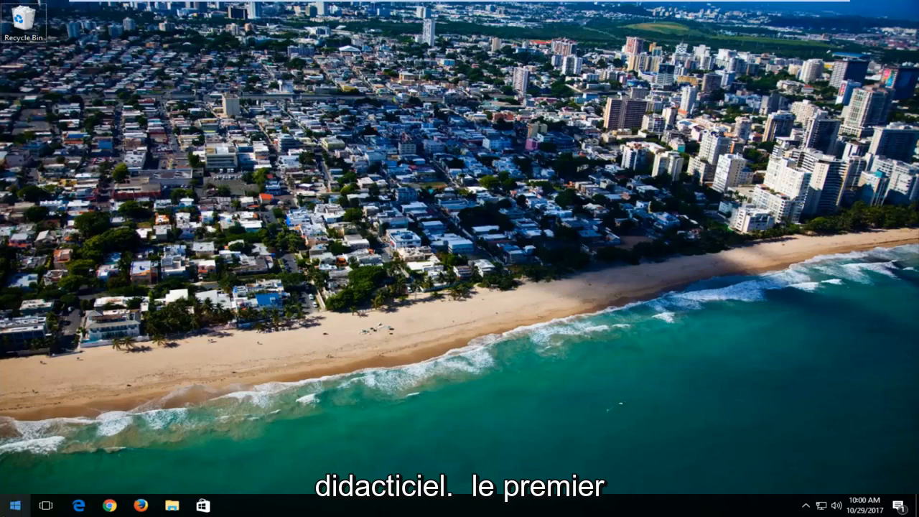
# Find msconfig through Start search and launch System Configuration.
pyautogui.click(11, 506)
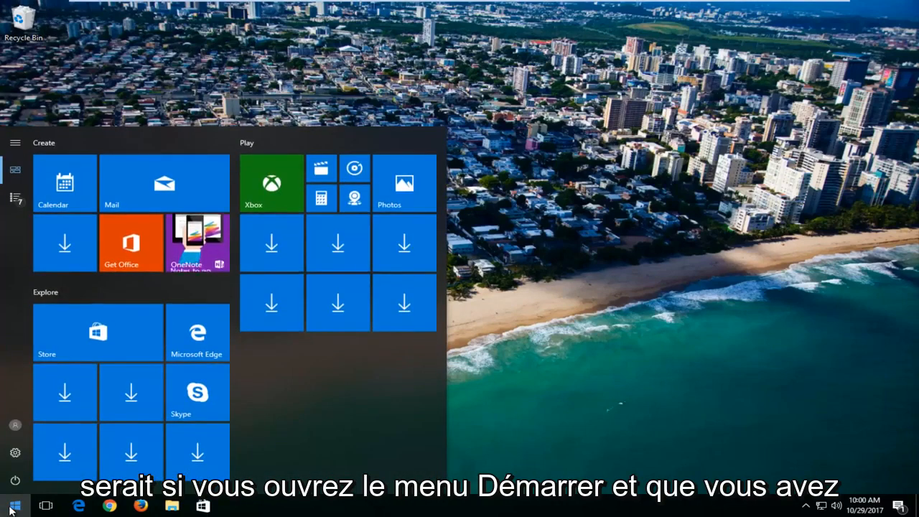
pyautogui.write('msconfig')
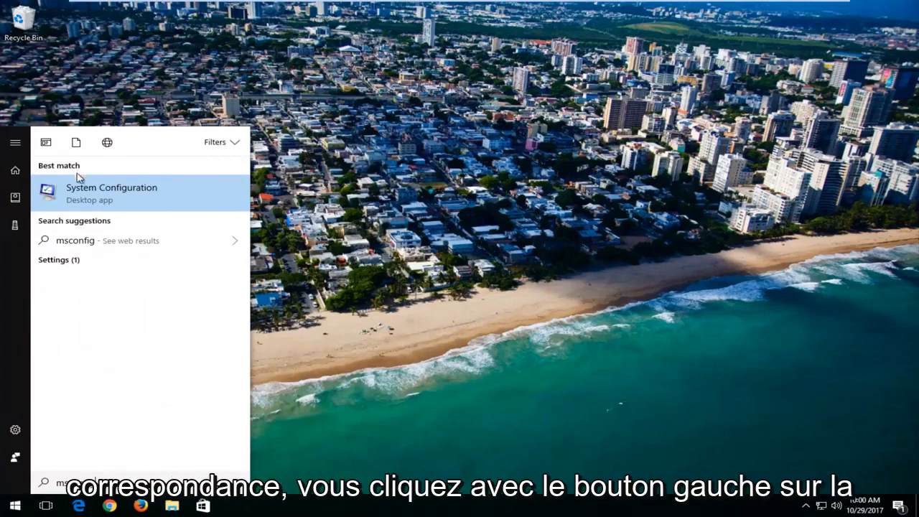
pyautogui.click(112, 192)
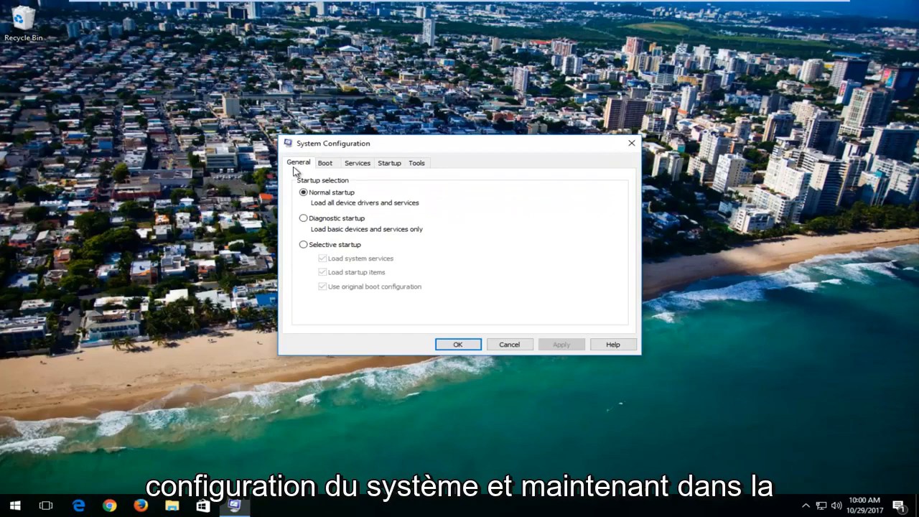
pyautogui.moveTo(330, 146)
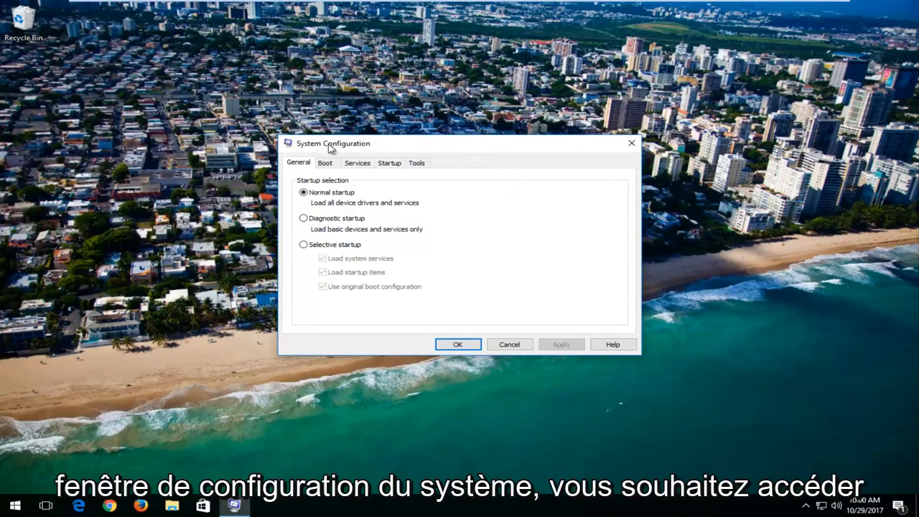
pyautogui.moveTo(308, 186)
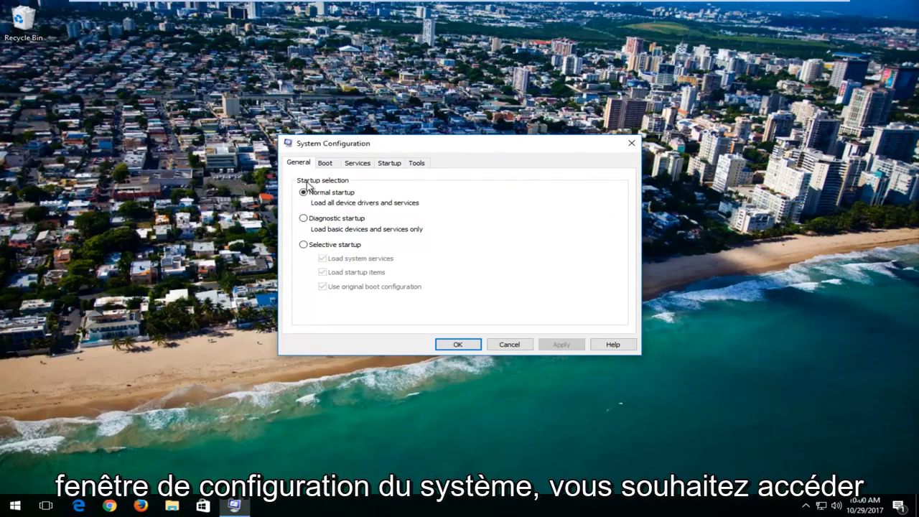
# On the Boot settings, enable Safe boot with the Network option and apply it.
pyautogui.click(324, 162)
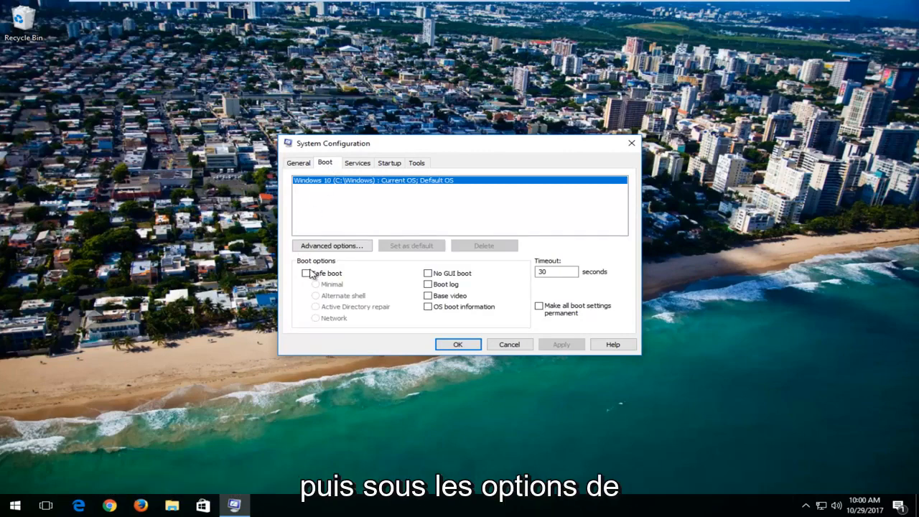
pyautogui.click(306, 273)
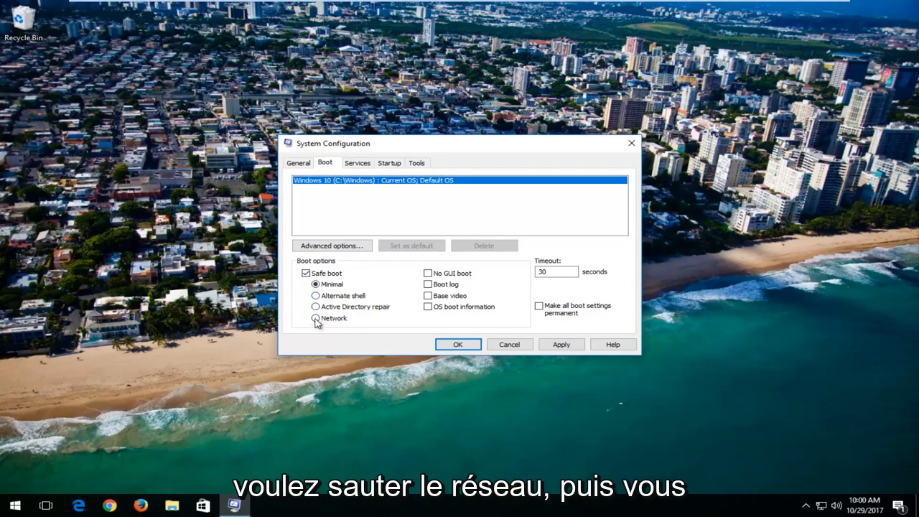
pyautogui.click(316, 319)
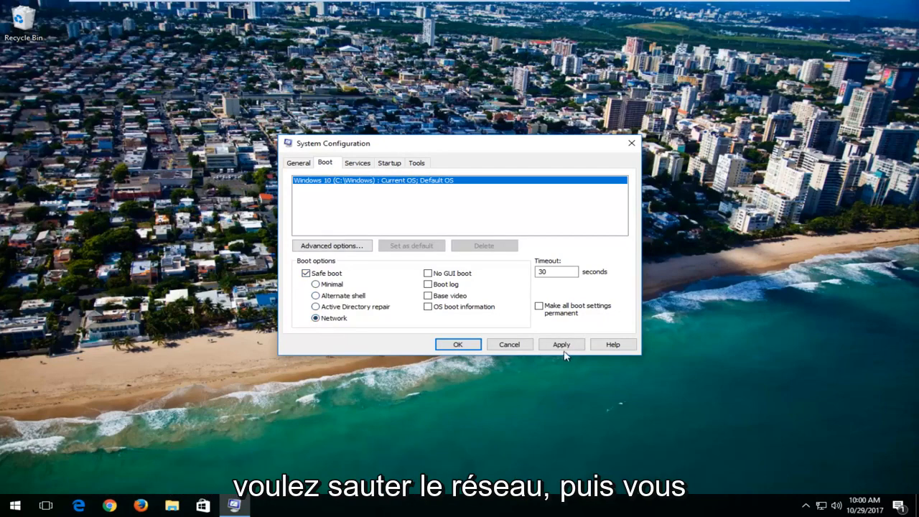
pyautogui.click(560, 344)
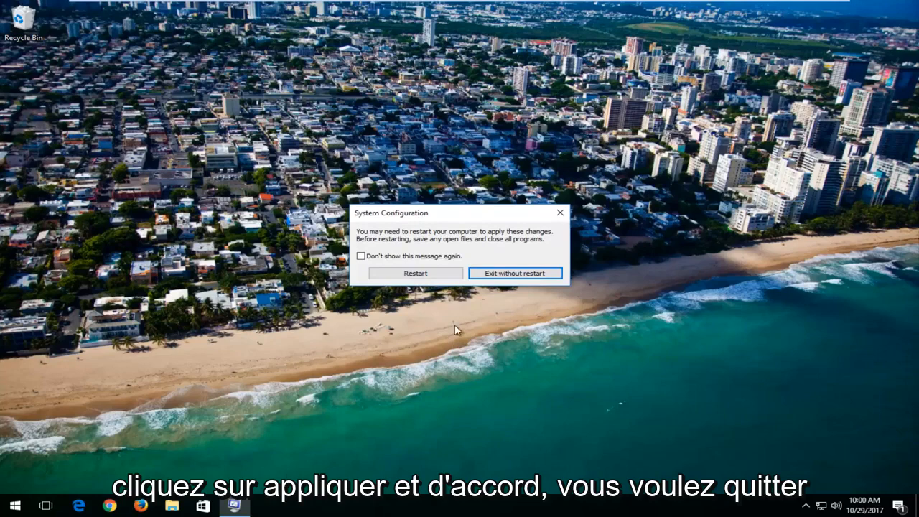
# Exit without restarting, then Shift-Restart from the Start power menu into recovery.
pyautogui.click(514, 273)
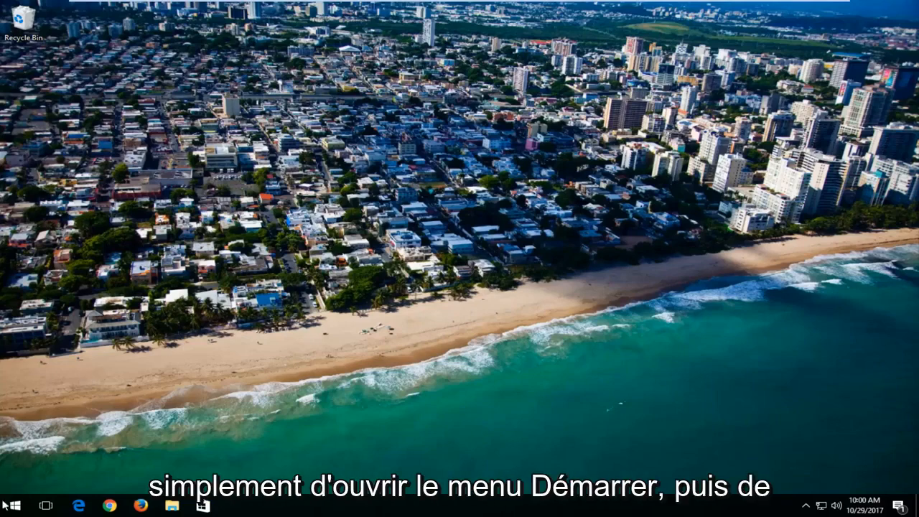
pyautogui.click(12, 506)
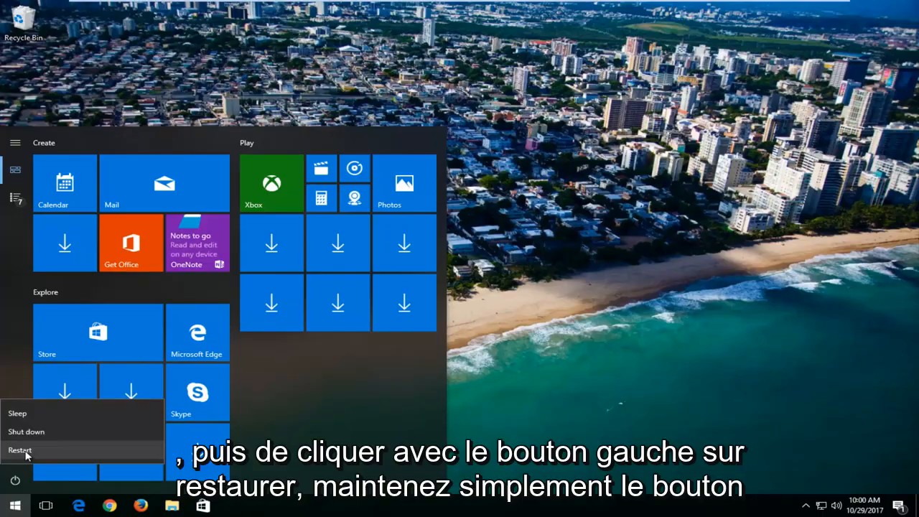
pyautogui.click(20, 451)
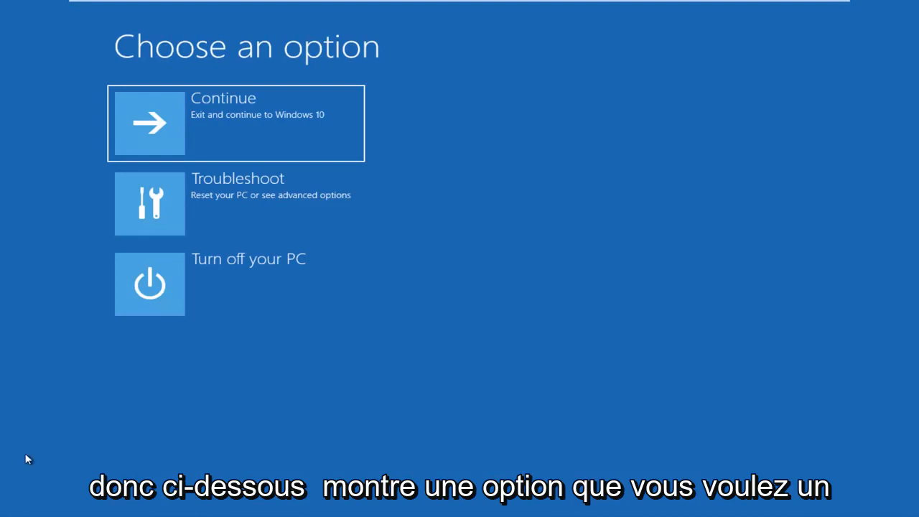
pyautogui.moveTo(246, 204)
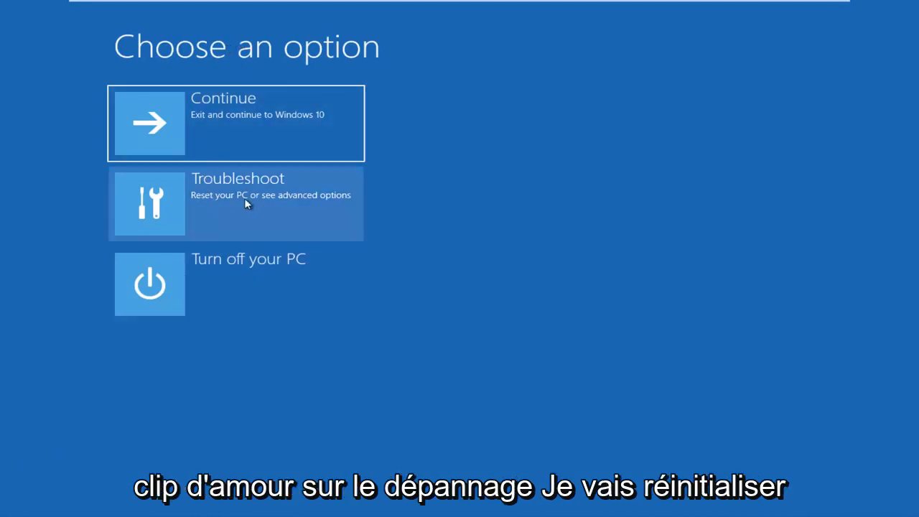
# Go through Troubleshoot and Advanced options to Startup Settings and restart.
pyautogui.click(235, 204)
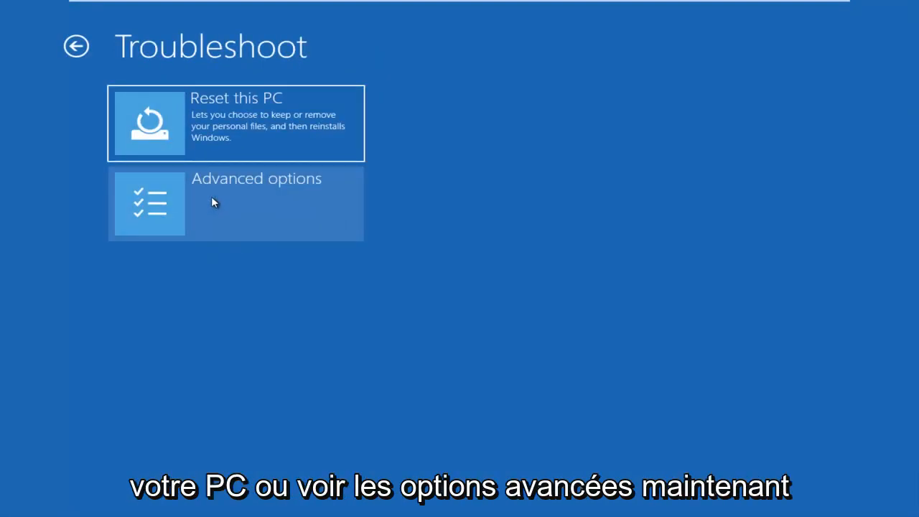
pyautogui.moveTo(166, 213)
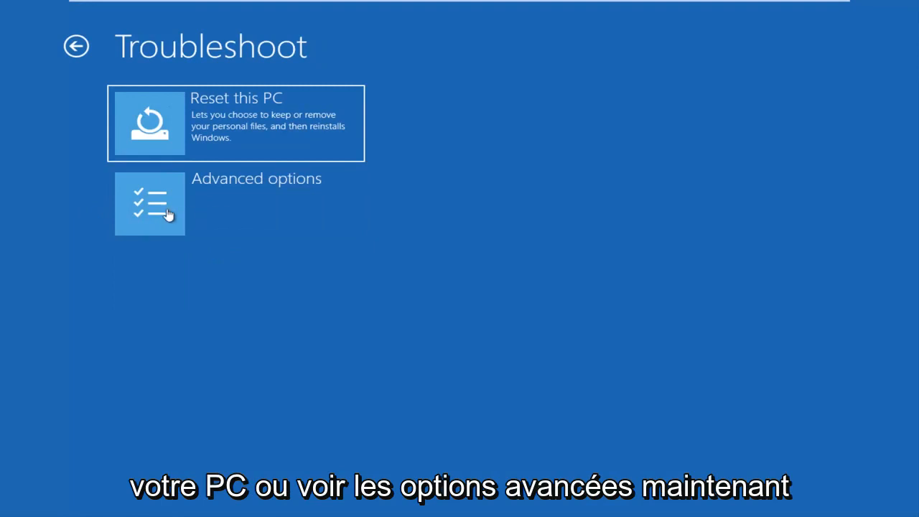
pyautogui.click(149, 204)
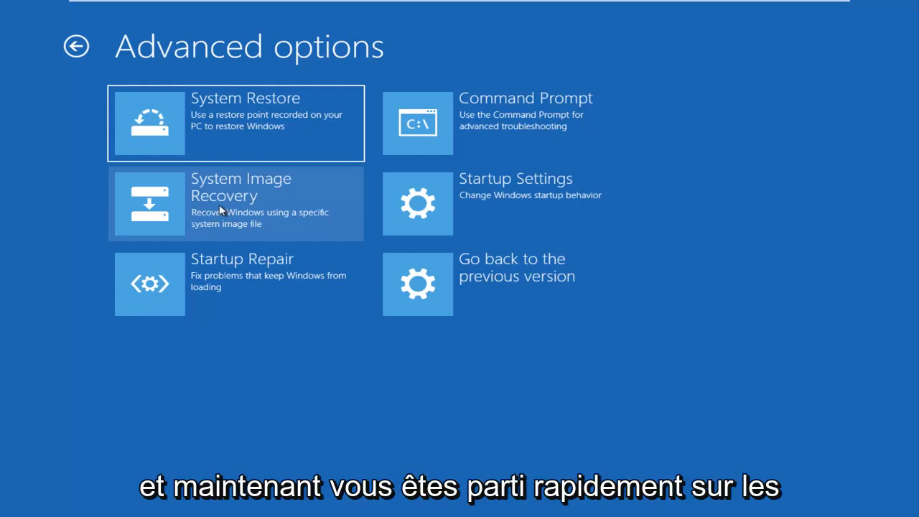
pyautogui.moveTo(498, 207)
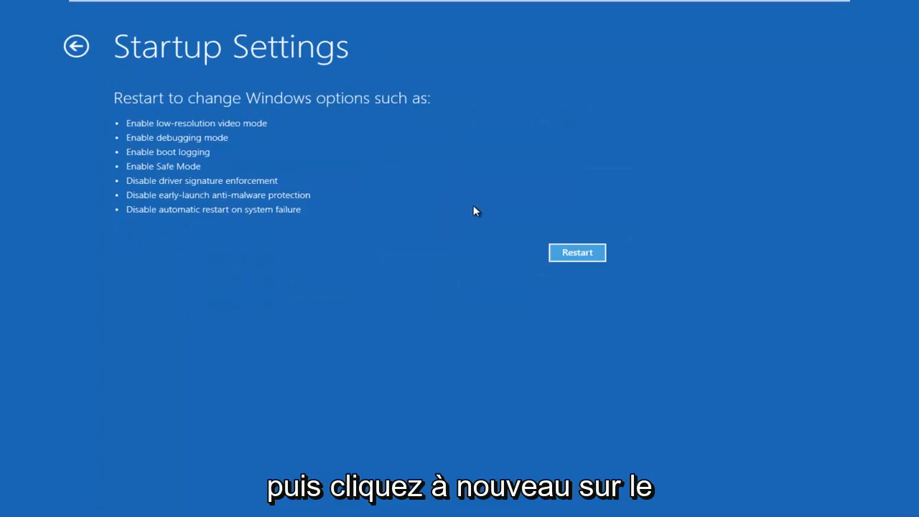
pyautogui.click(577, 253)
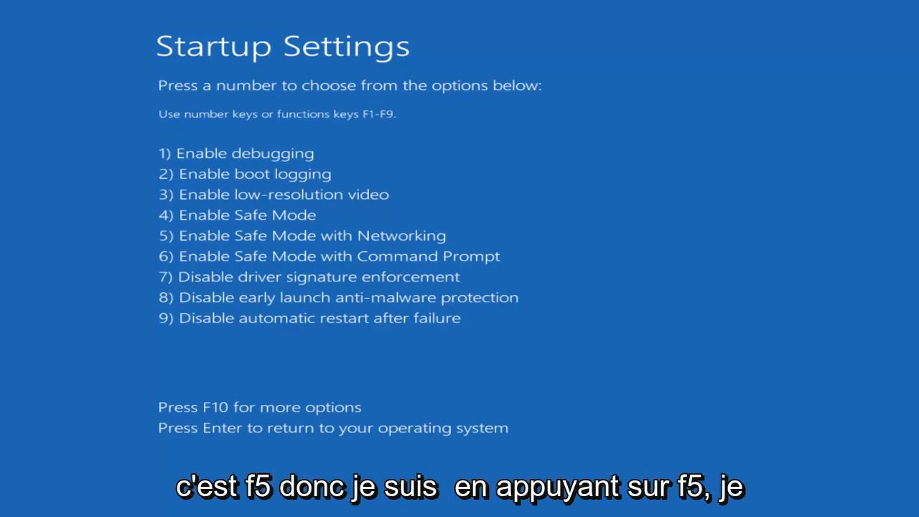
# Choose Enable Safe Mode with Networking (F5) from the Startup Settings list.
pyautogui.press('f5')
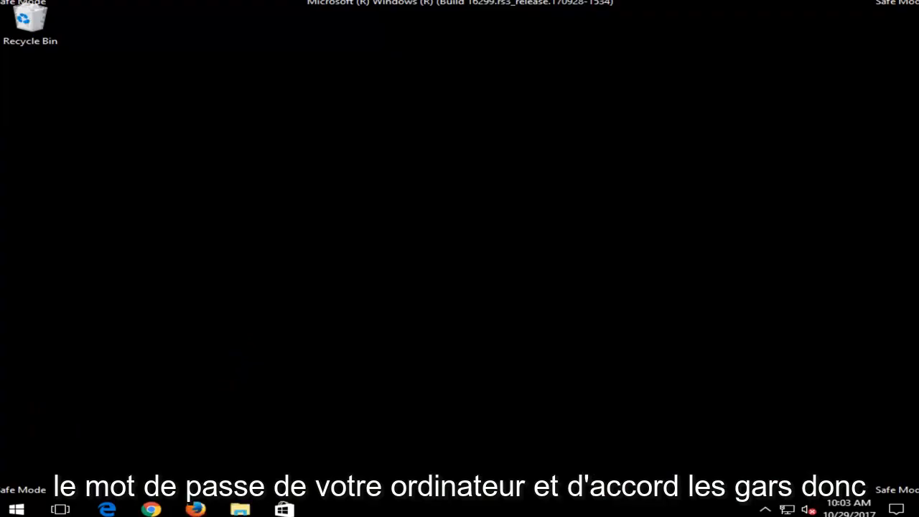
pyautogui.moveTo(505, 194)
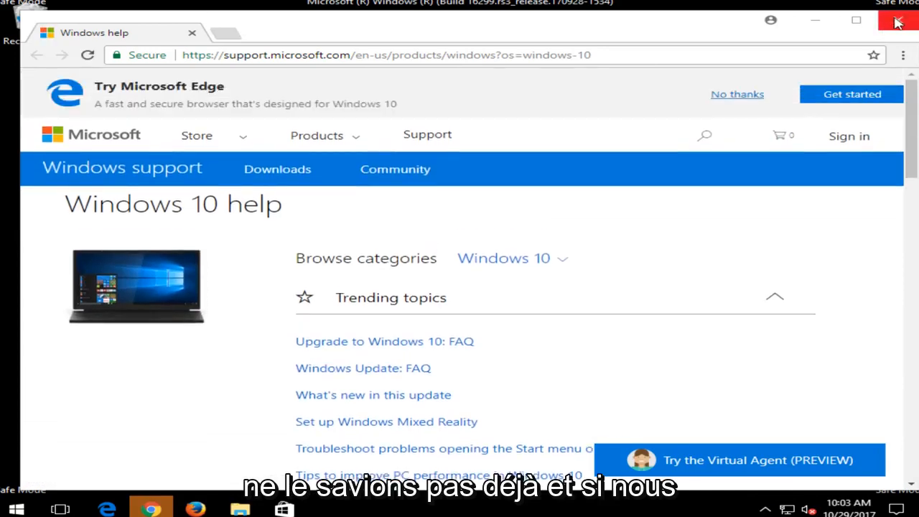
# Close the Chrome help page and search Start for msconfig.
pyautogui.click(896, 20)
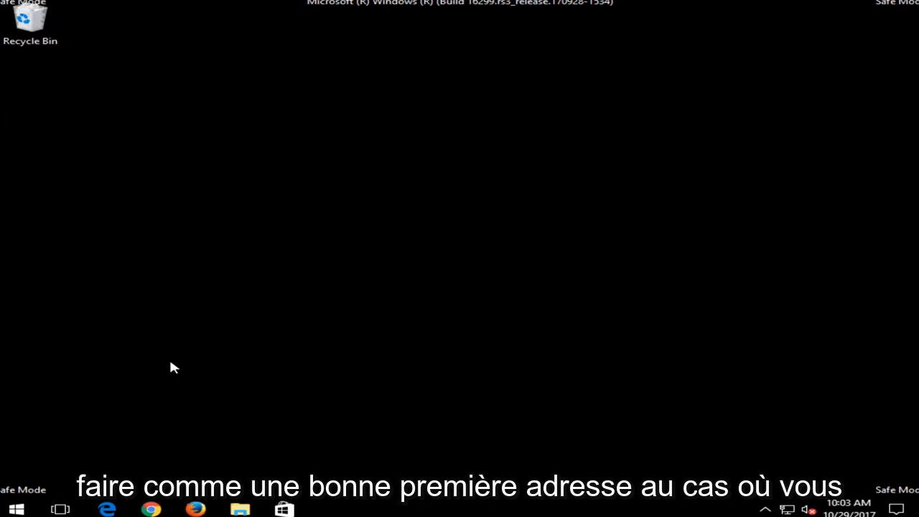
pyautogui.moveTo(74, 394)
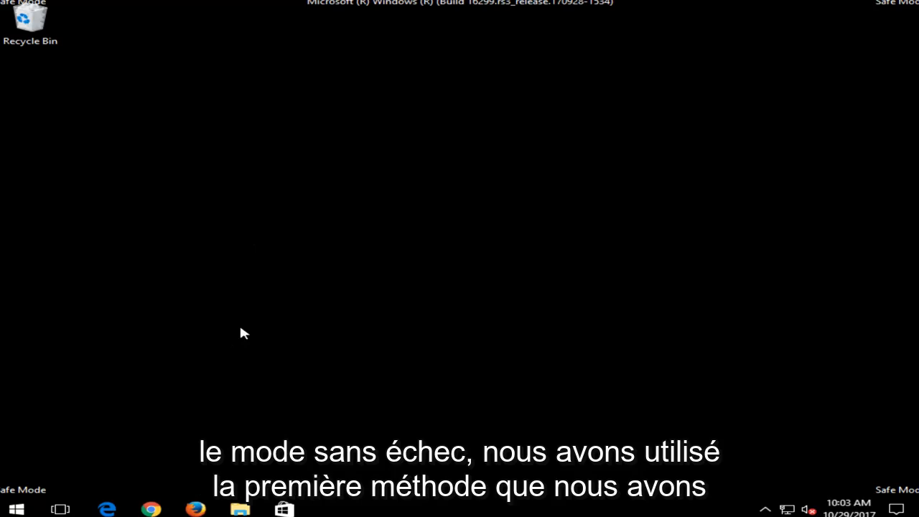
pyautogui.click(14, 508)
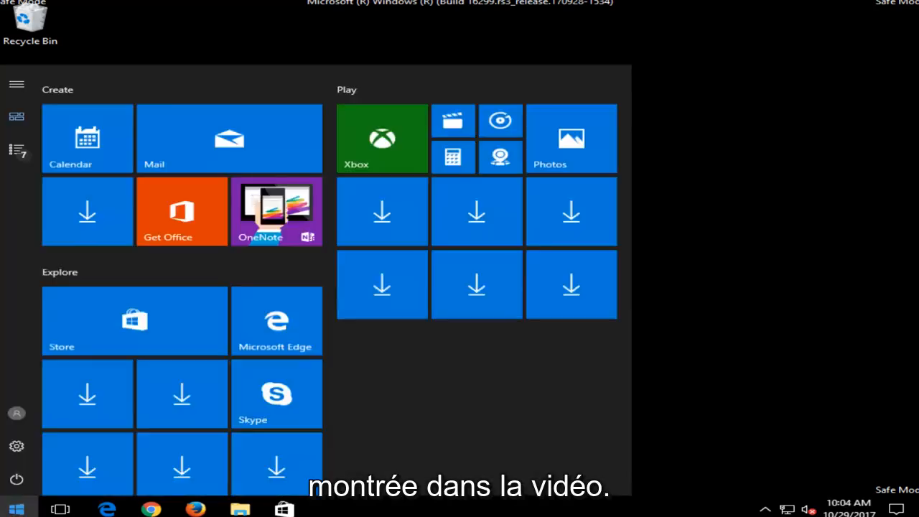
pyautogui.write('msconfig')
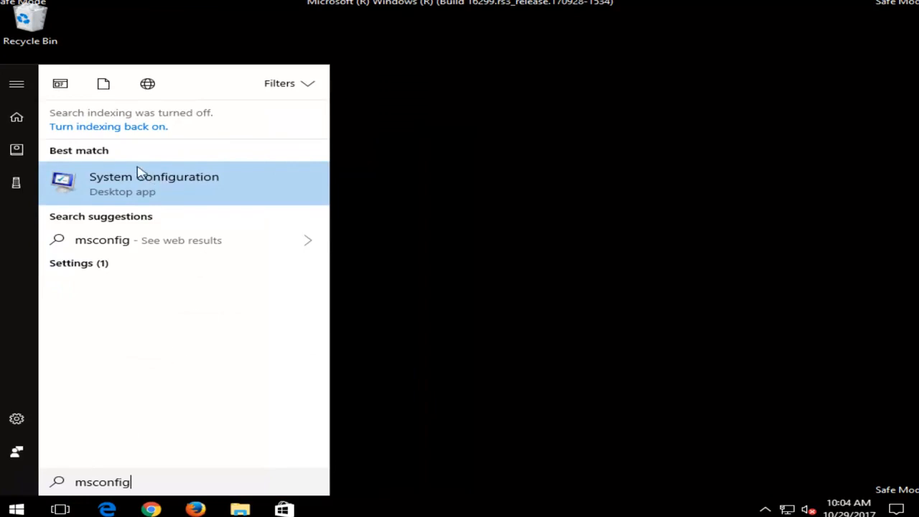
# In System Configuration's Boot settings, uncheck Safe boot, apply it, and exit without restarting.
pyautogui.click(154, 176)
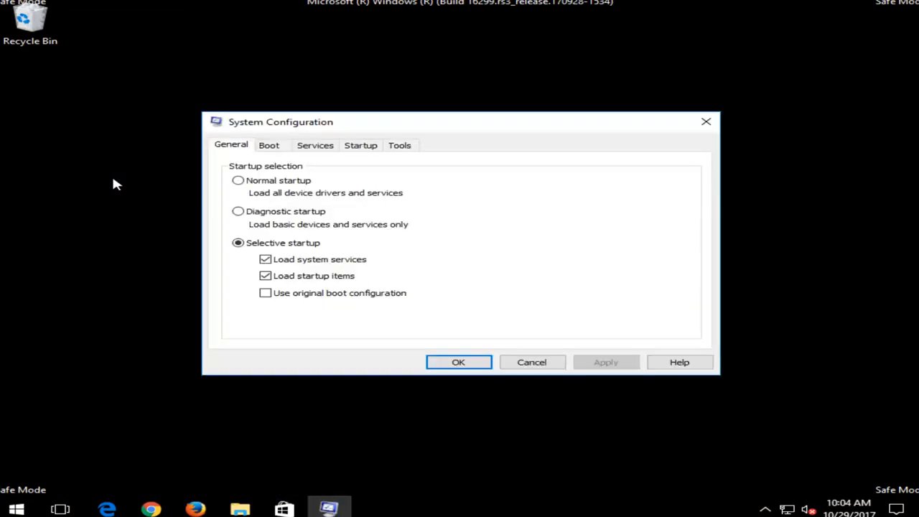
pyautogui.click(268, 145)
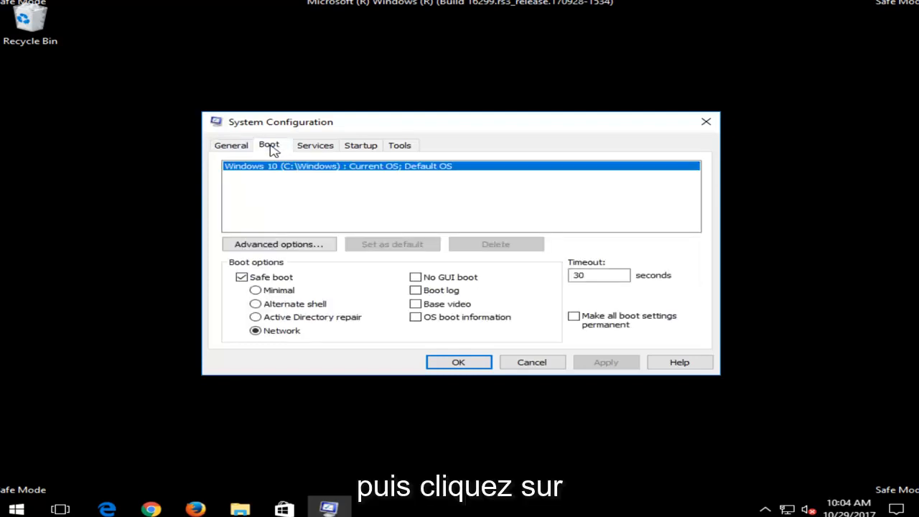
pyautogui.click(242, 276)
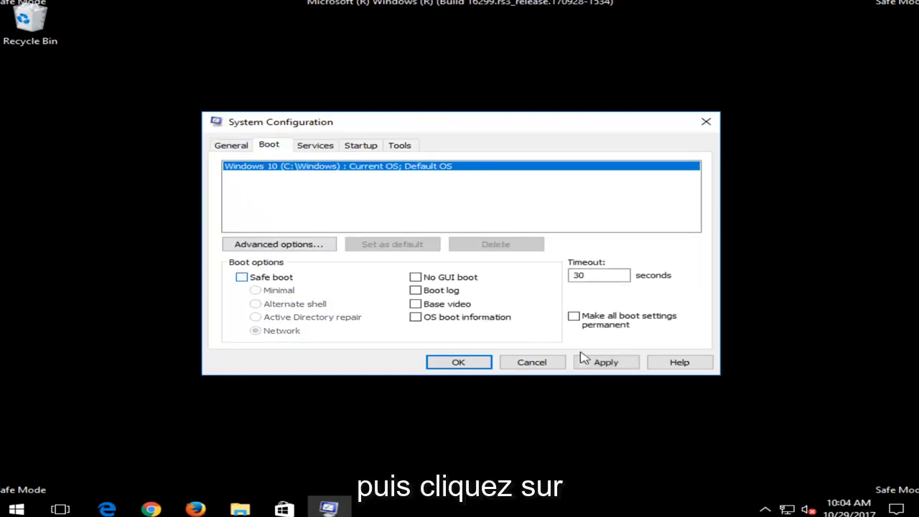
pyautogui.click(458, 362)
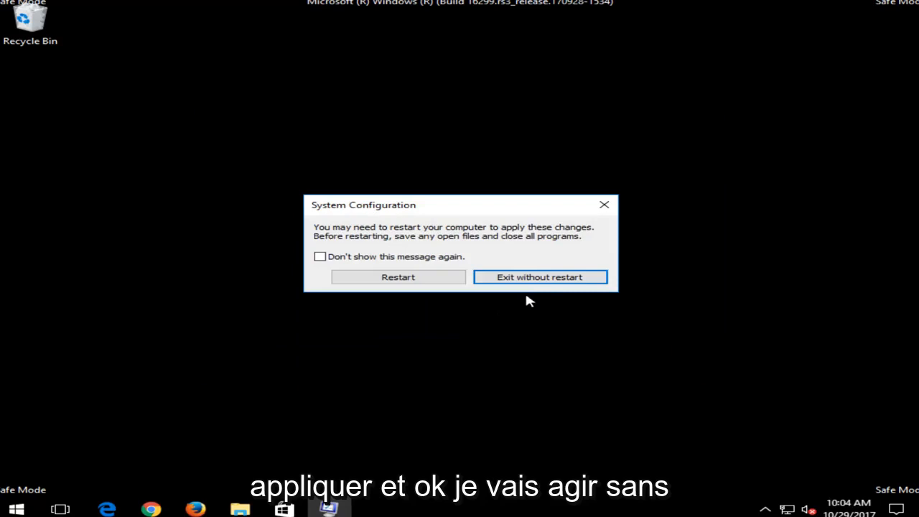
pyautogui.click(540, 277)
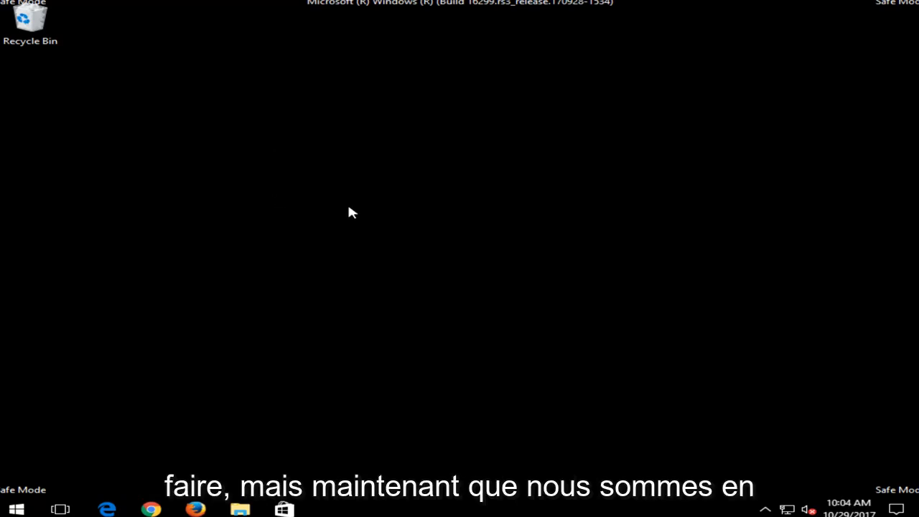
pyautogui.moveTo(333, 371)
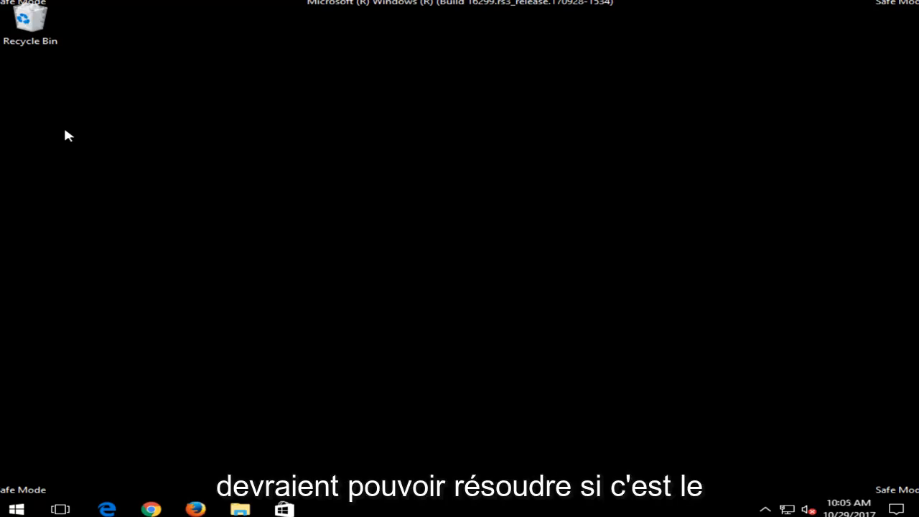
pyautogui.moveTo(45, 163)
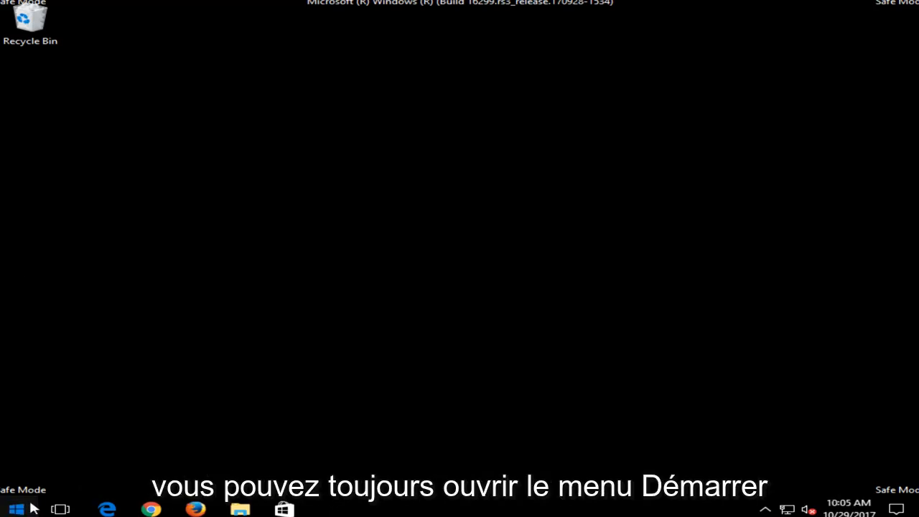
# Search Start for 'programs' and launch Add or remove programs.
pyautogui.click(15, 509)
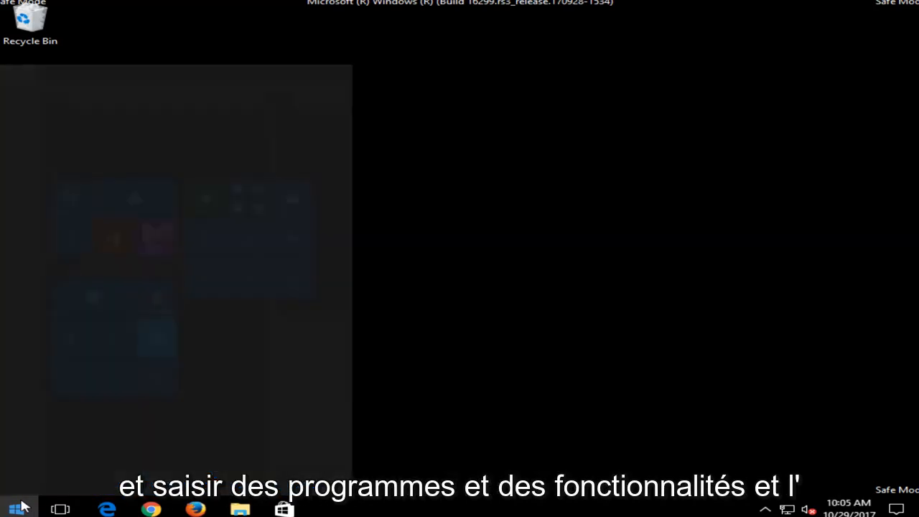
pyautogui.write('programs and f')
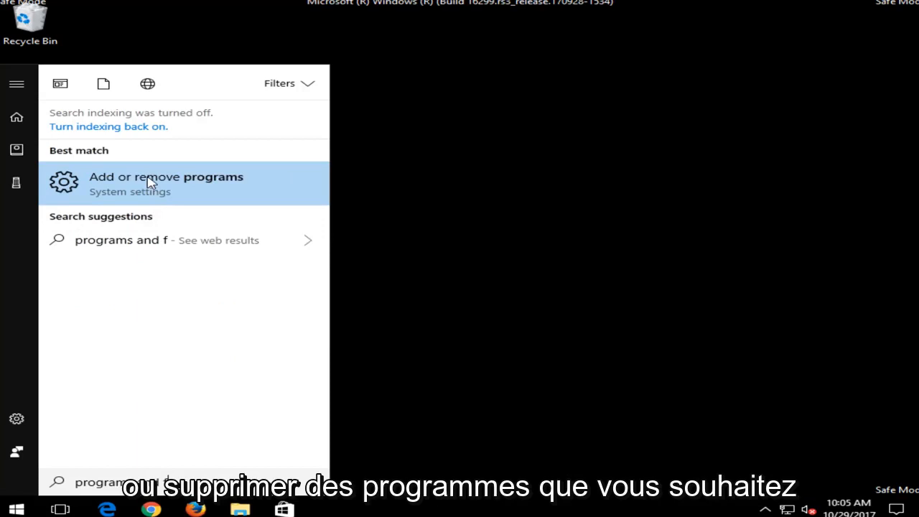
pyautogui.click(167, 184)
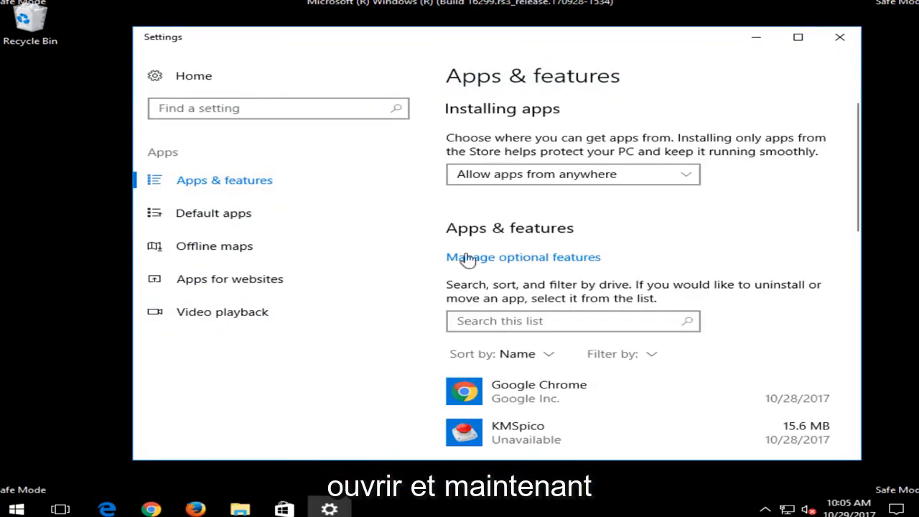
# Browse the installed apps list and select VMware Tools.
pyautogui.scroll(-3)
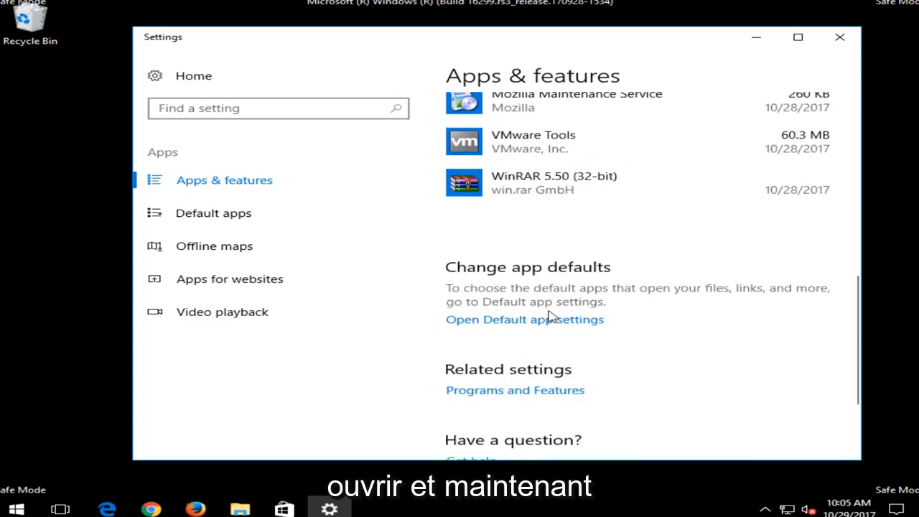
pyautogui.scroll(-3)
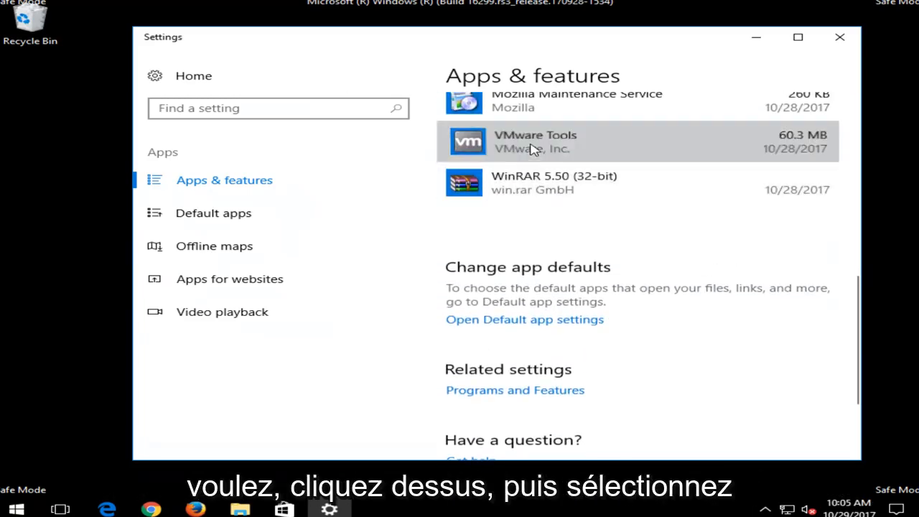
pyautogui.click(534, 142)
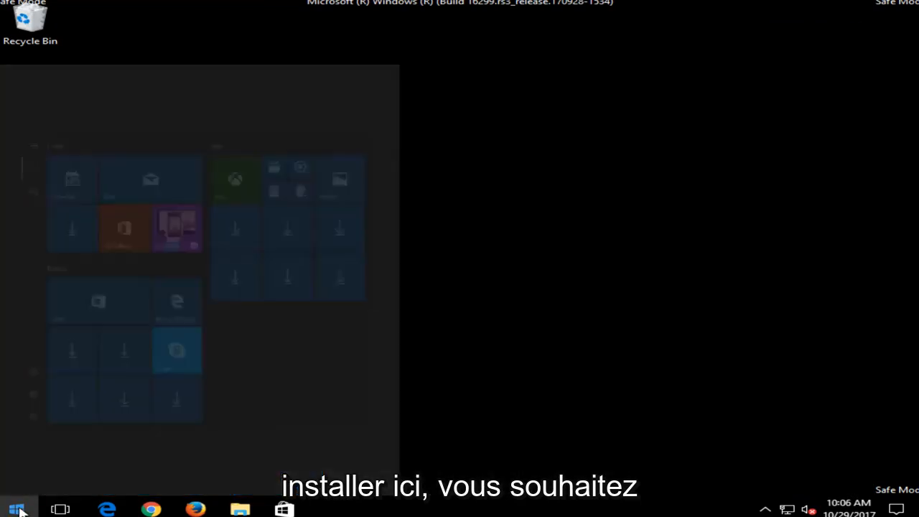
# Search for 'recovery' and launch the Recovery control panel.
pyautogui.write('recovery')
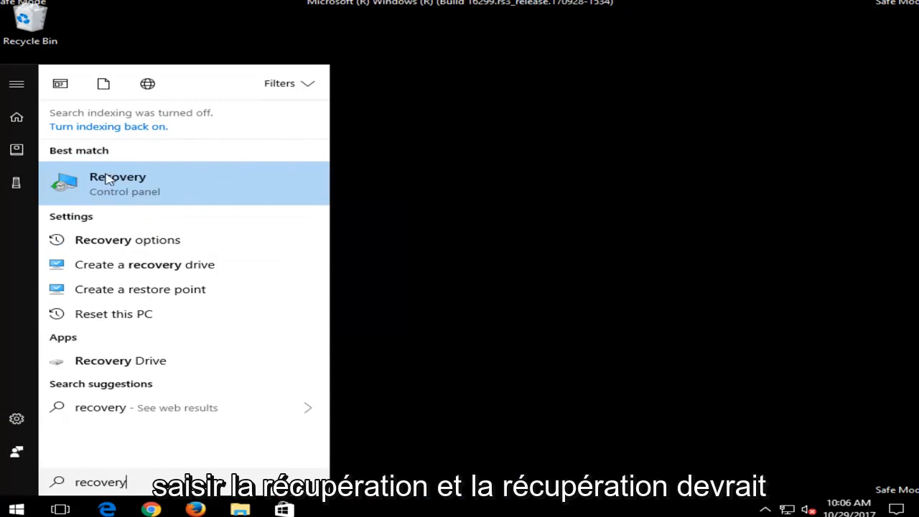
pyautogui.moveTo(107, 191)
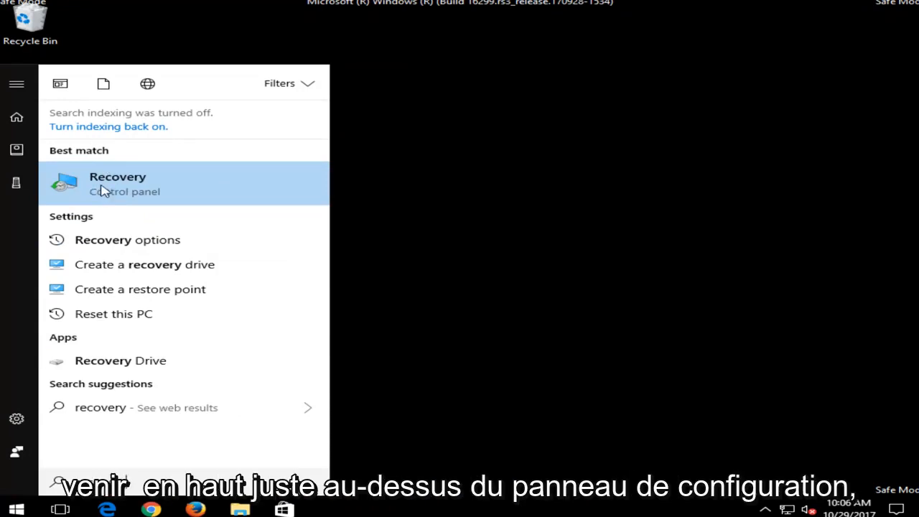
pyautogui.click(118, 183)
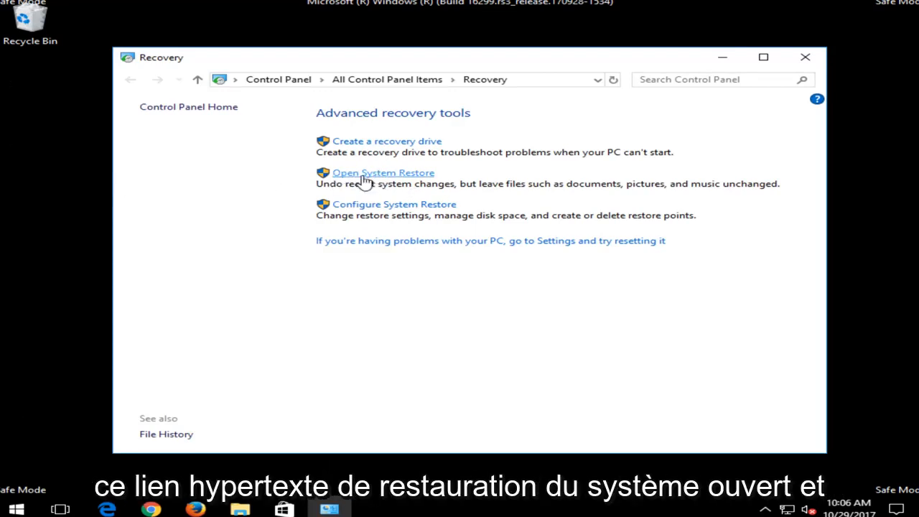
pyautogui.click(382, 172)
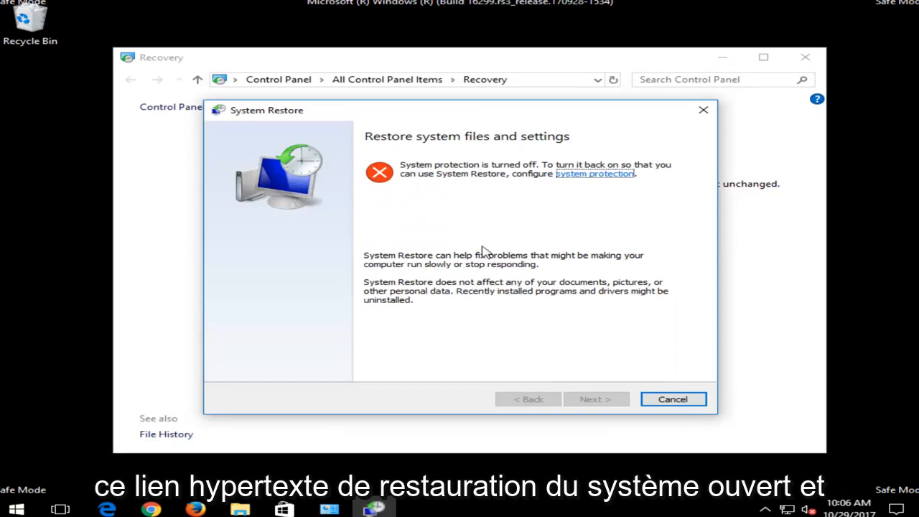
pyautogui.moveTo(440, 161)
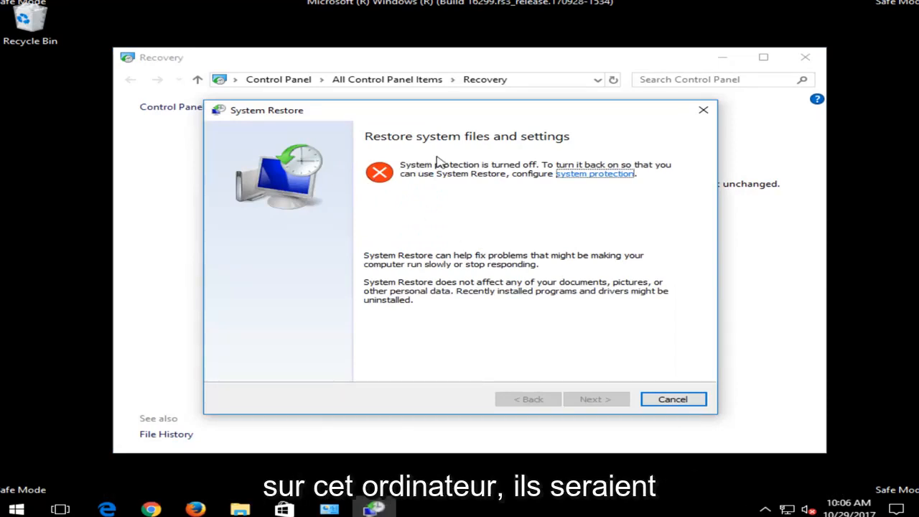
pyautogui.moveTo(408, 236)
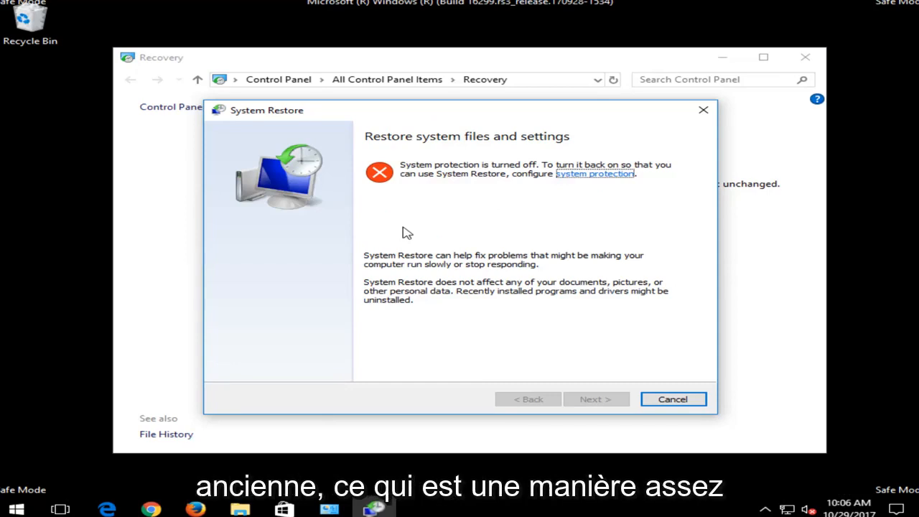
pyautogui.moveTo(399, 231)
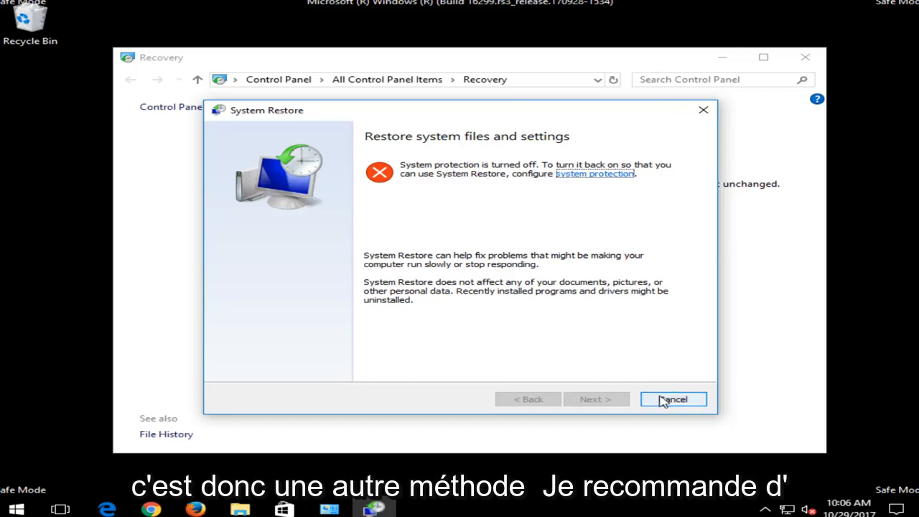
pyautogui.click(672, 399)
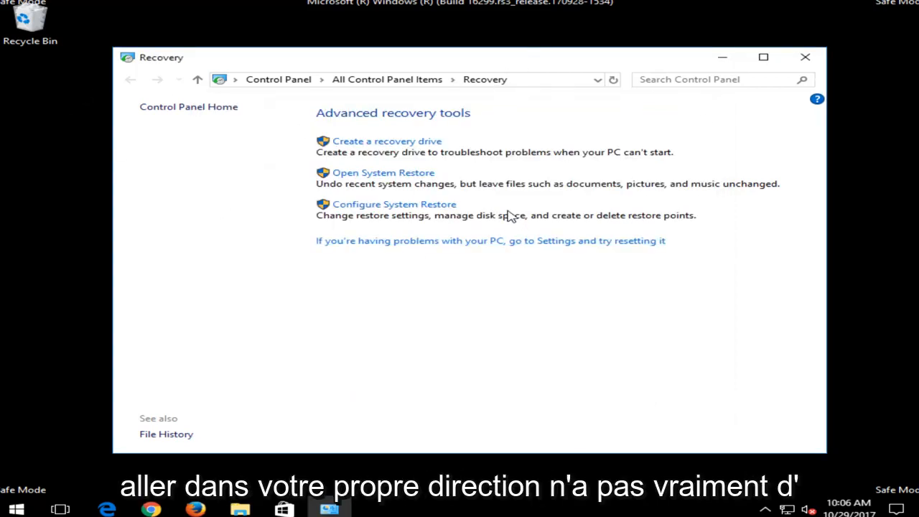
pyautogui.moveTo(798, 87)
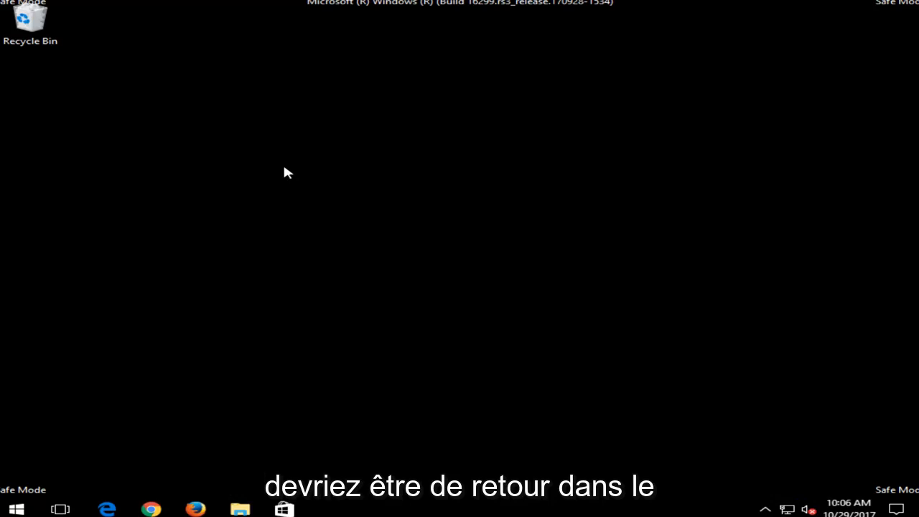
pyautogui.moveTo(253, 178)
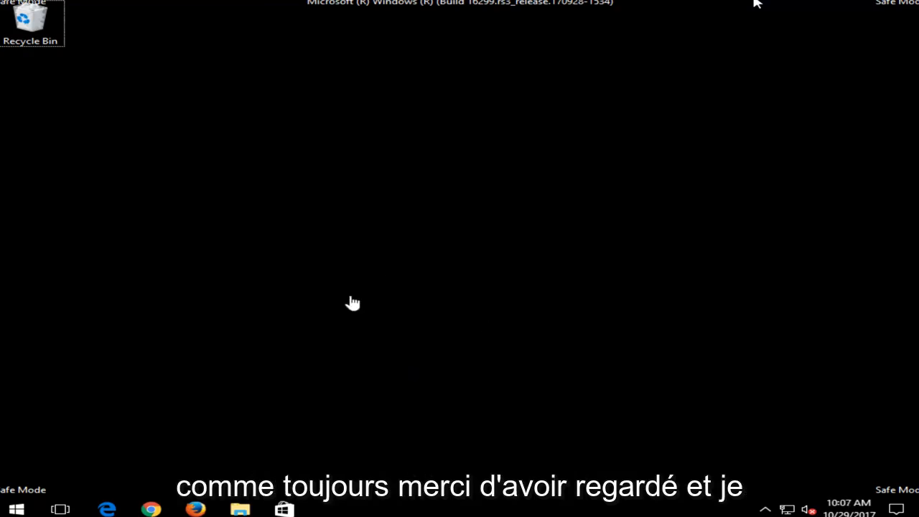
pyautogui.moveTo(405, 281)
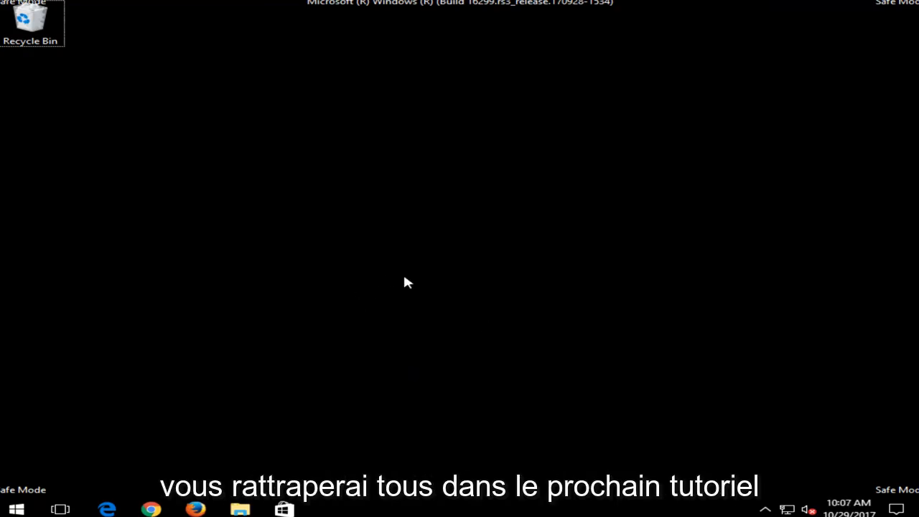